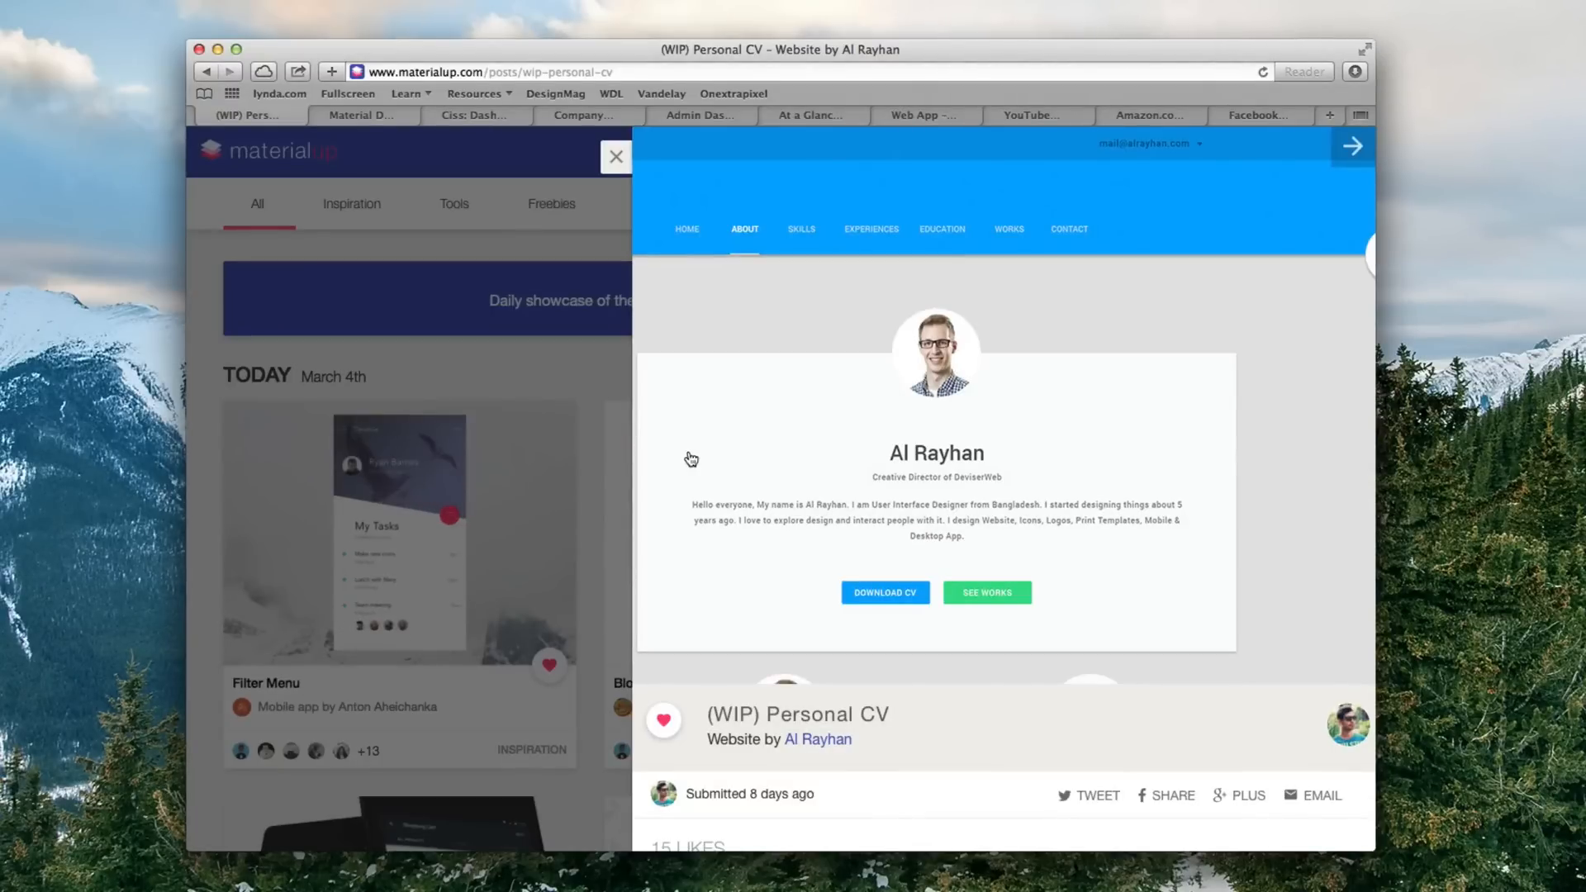
mouse_move(595, 319)
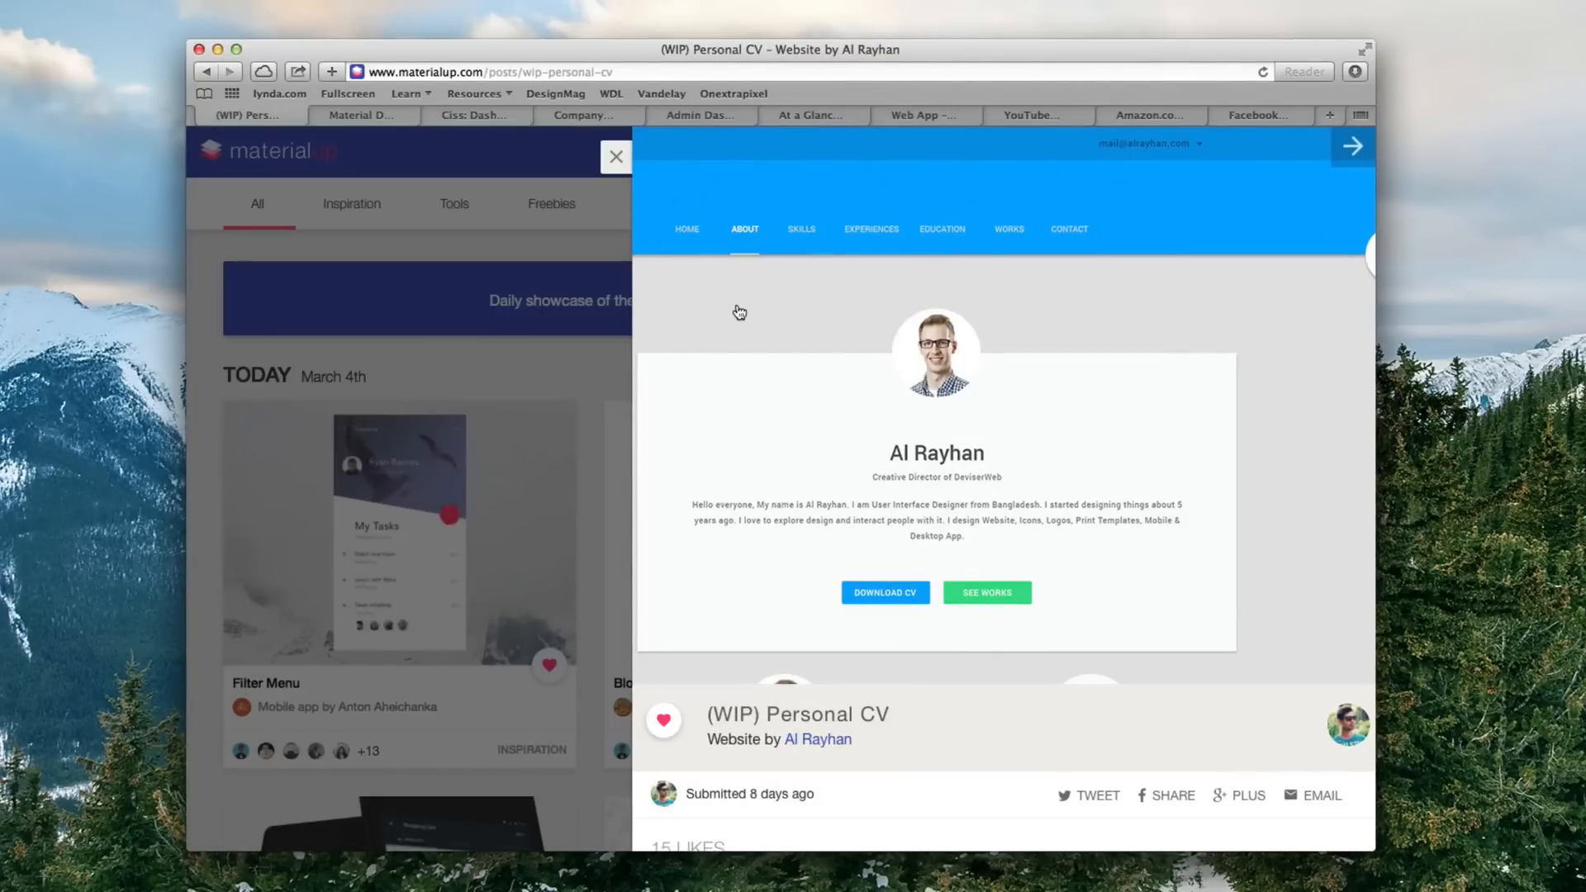
mouse_move(410, 150)
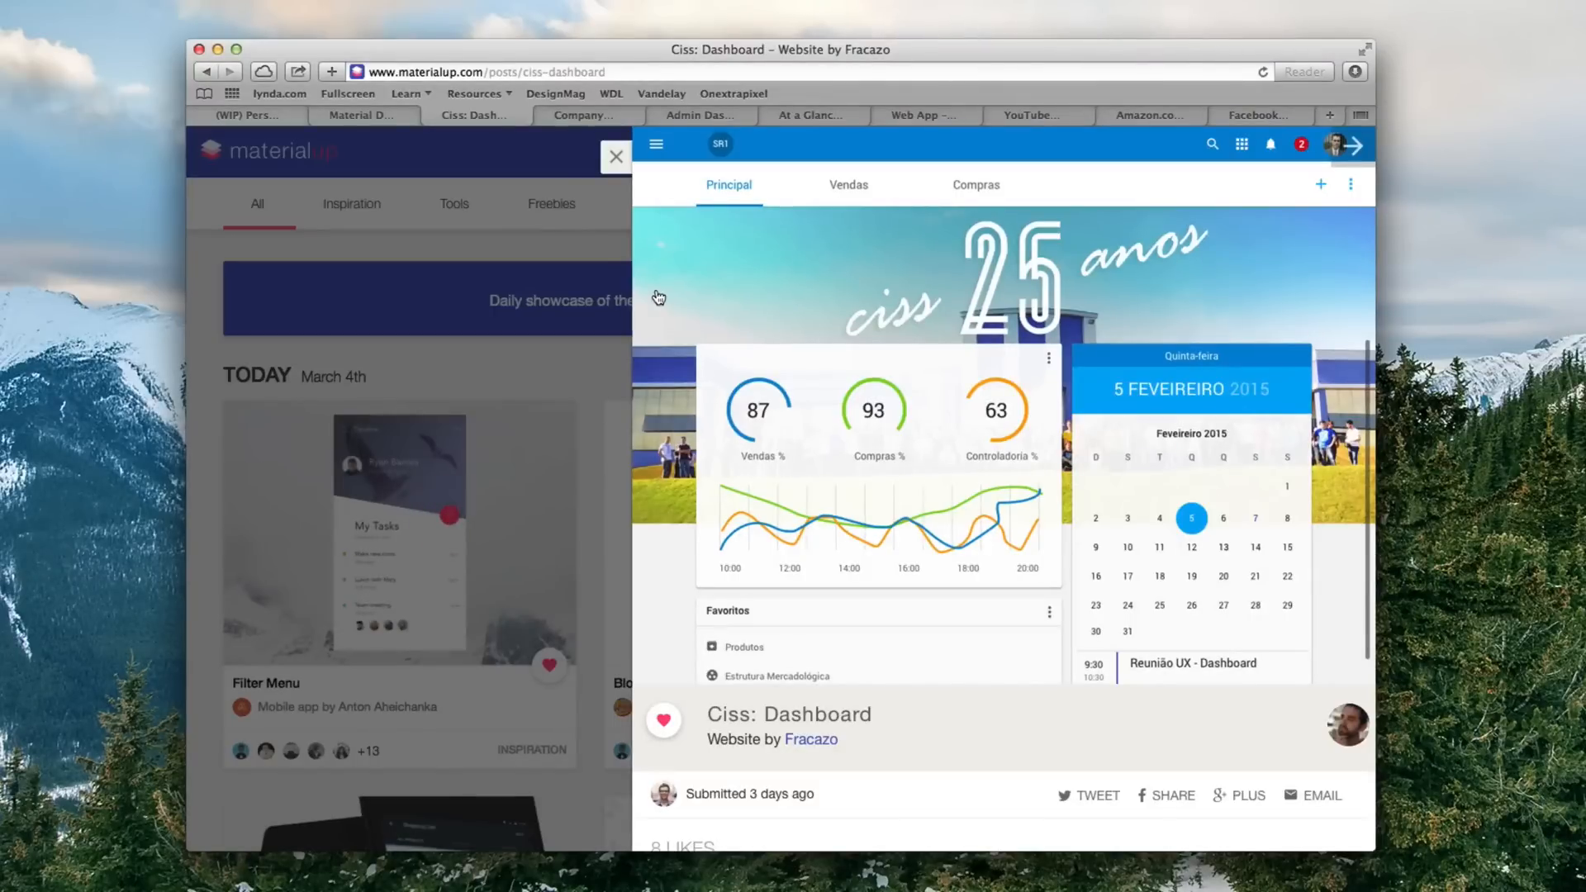
mouse_move(635, 291)
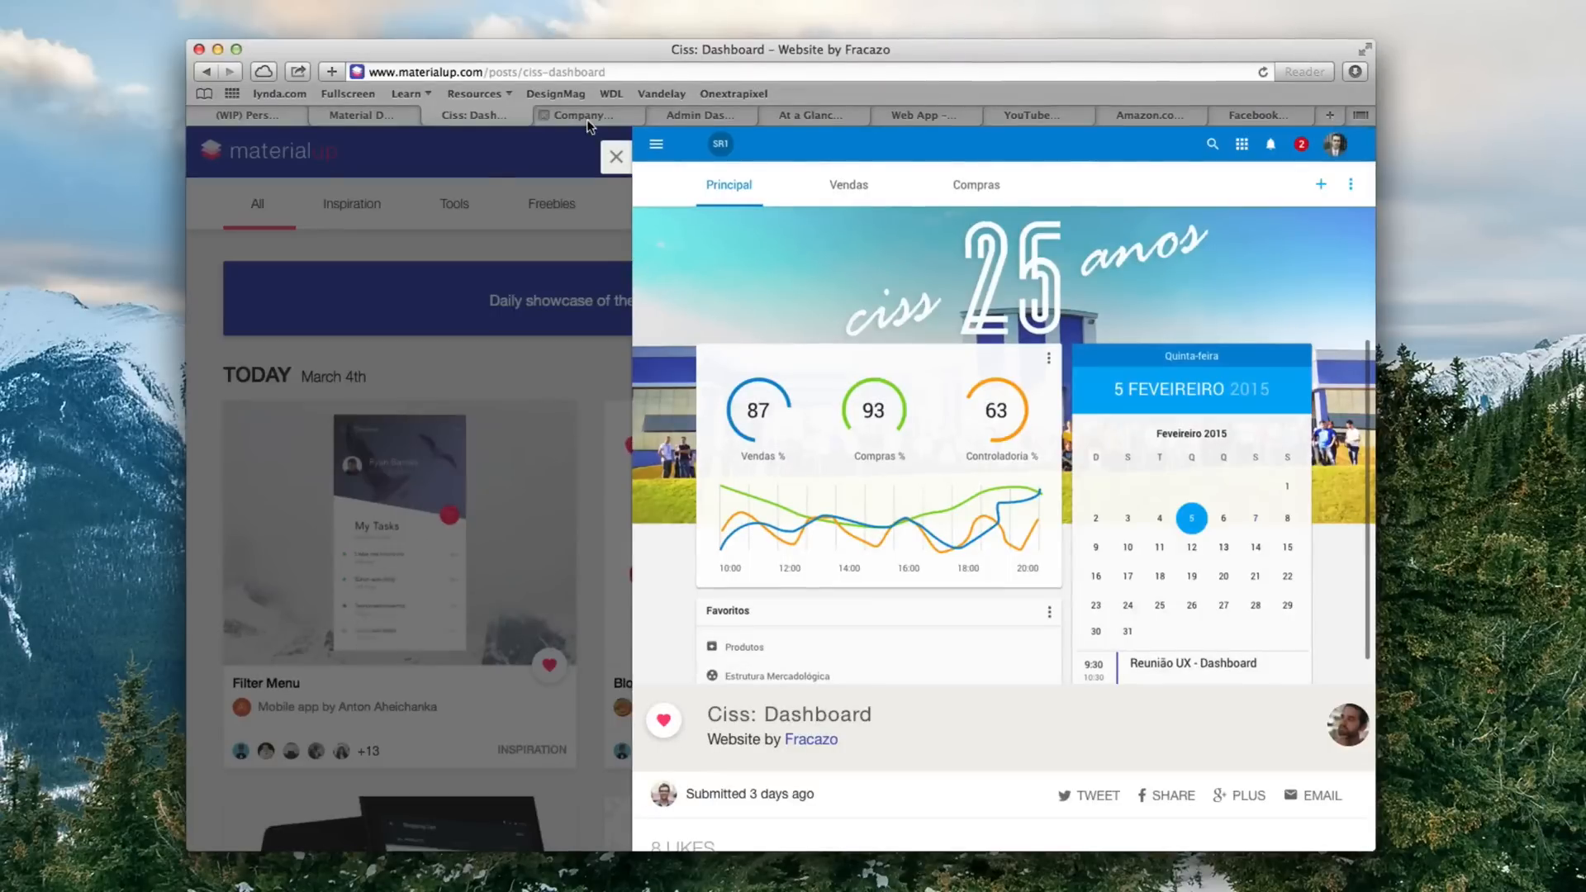
click(584, 114)
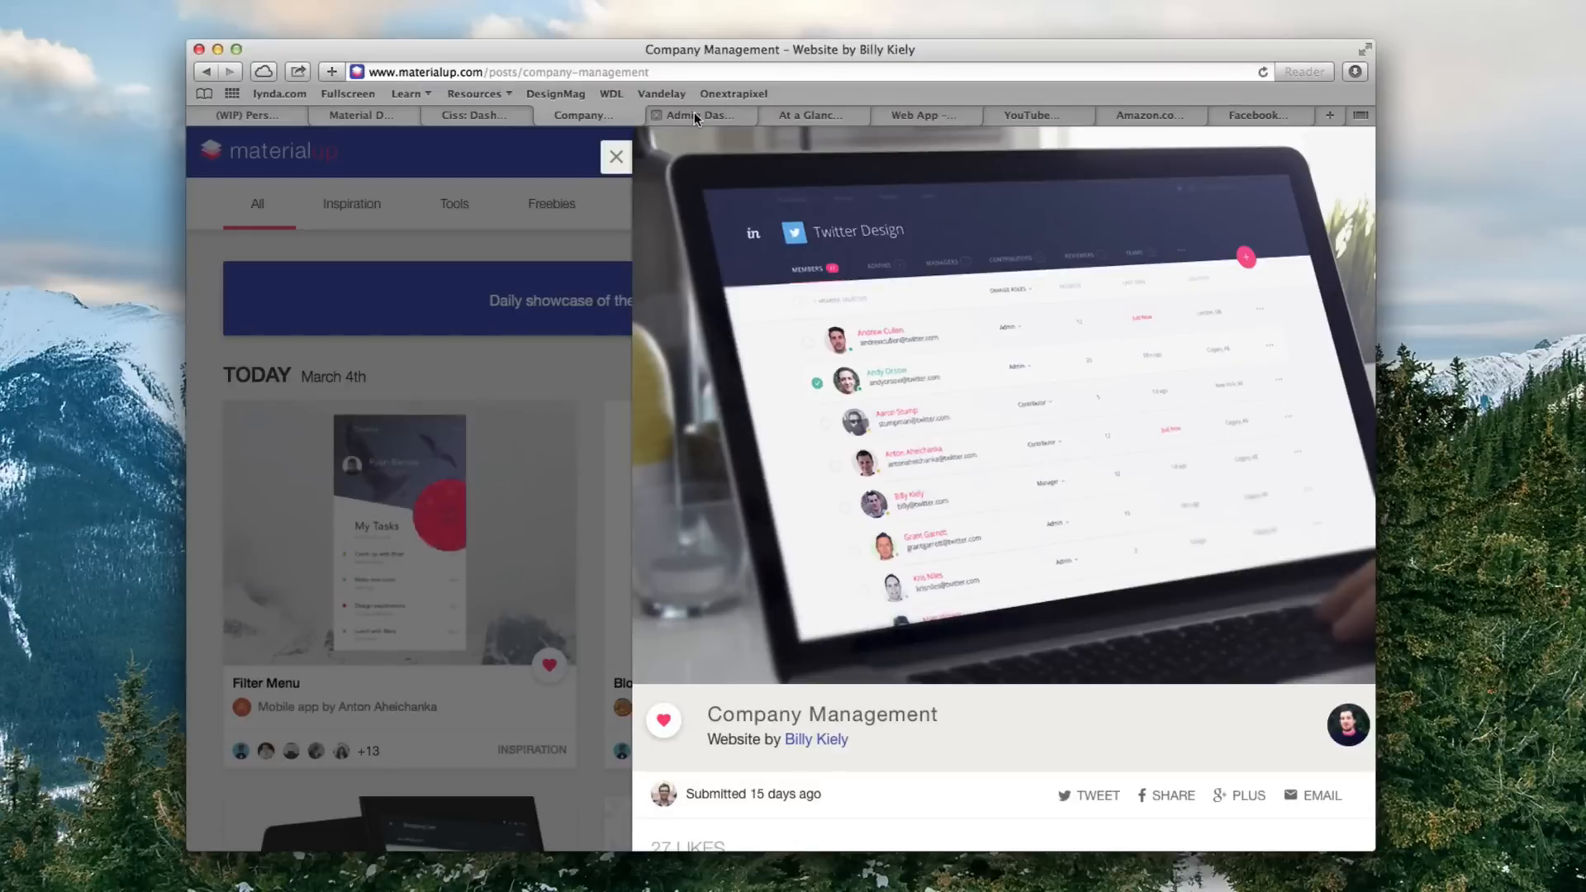
click(698, 114)
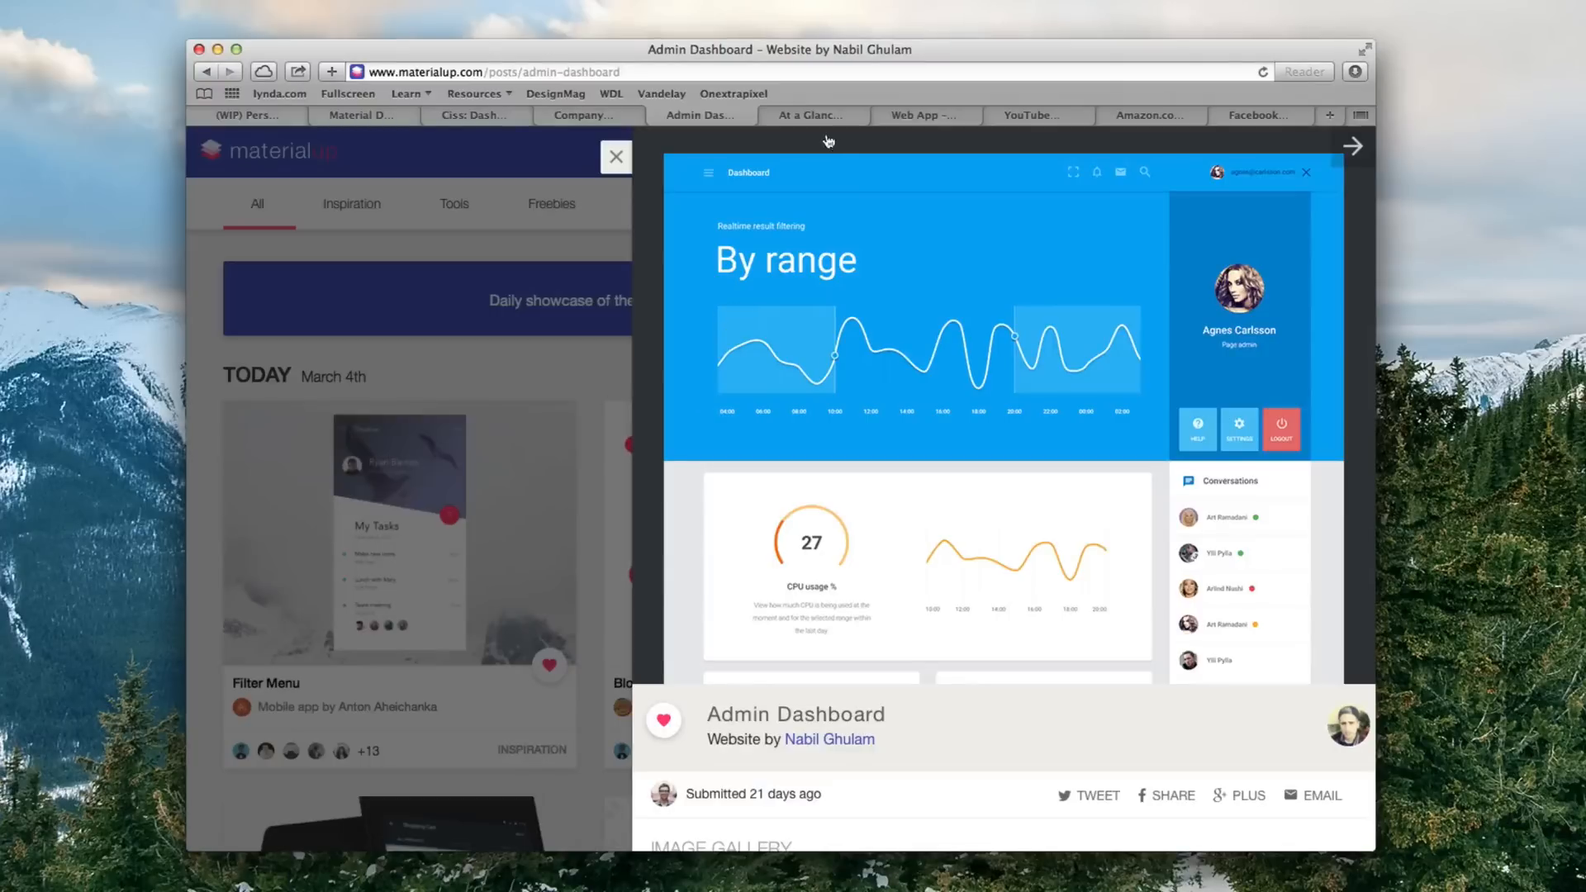
click(811, 114)
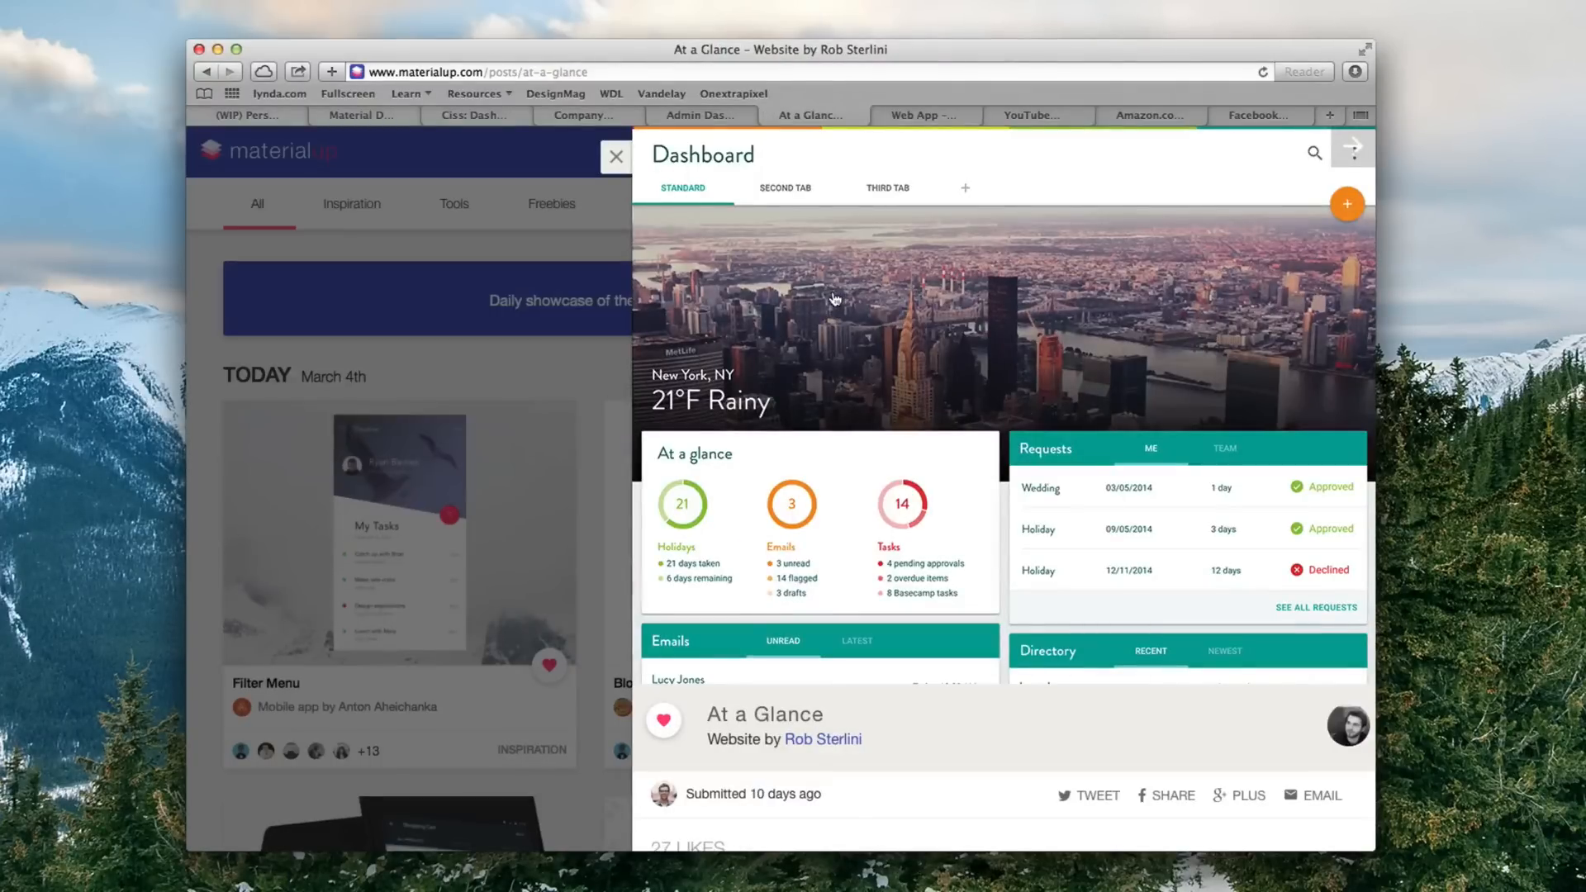
mouse_move(878, 299)
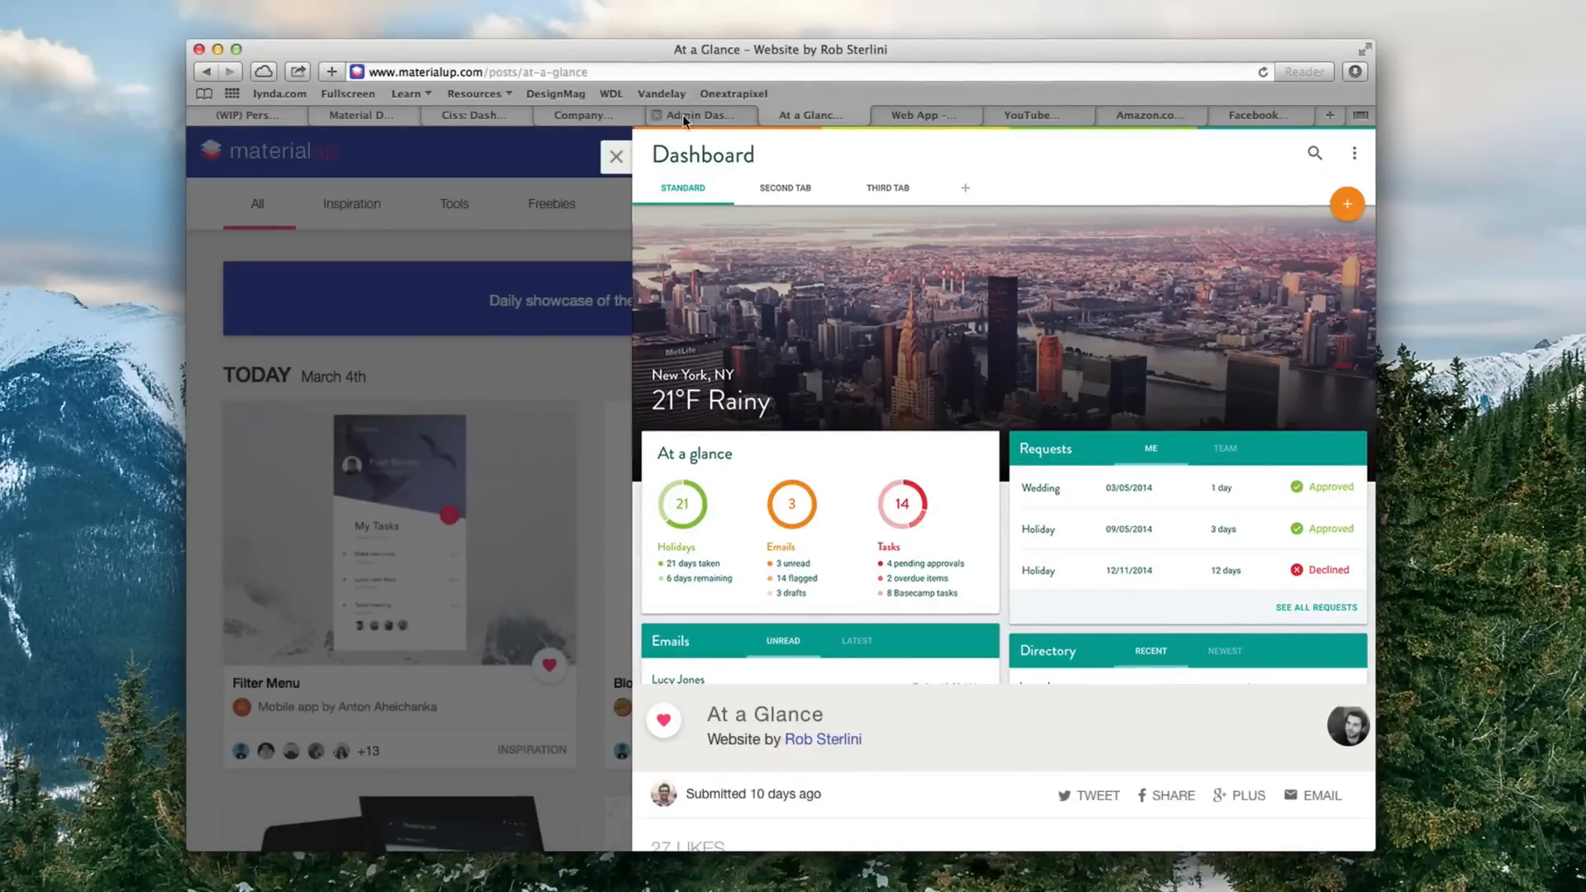
click(472, 114)
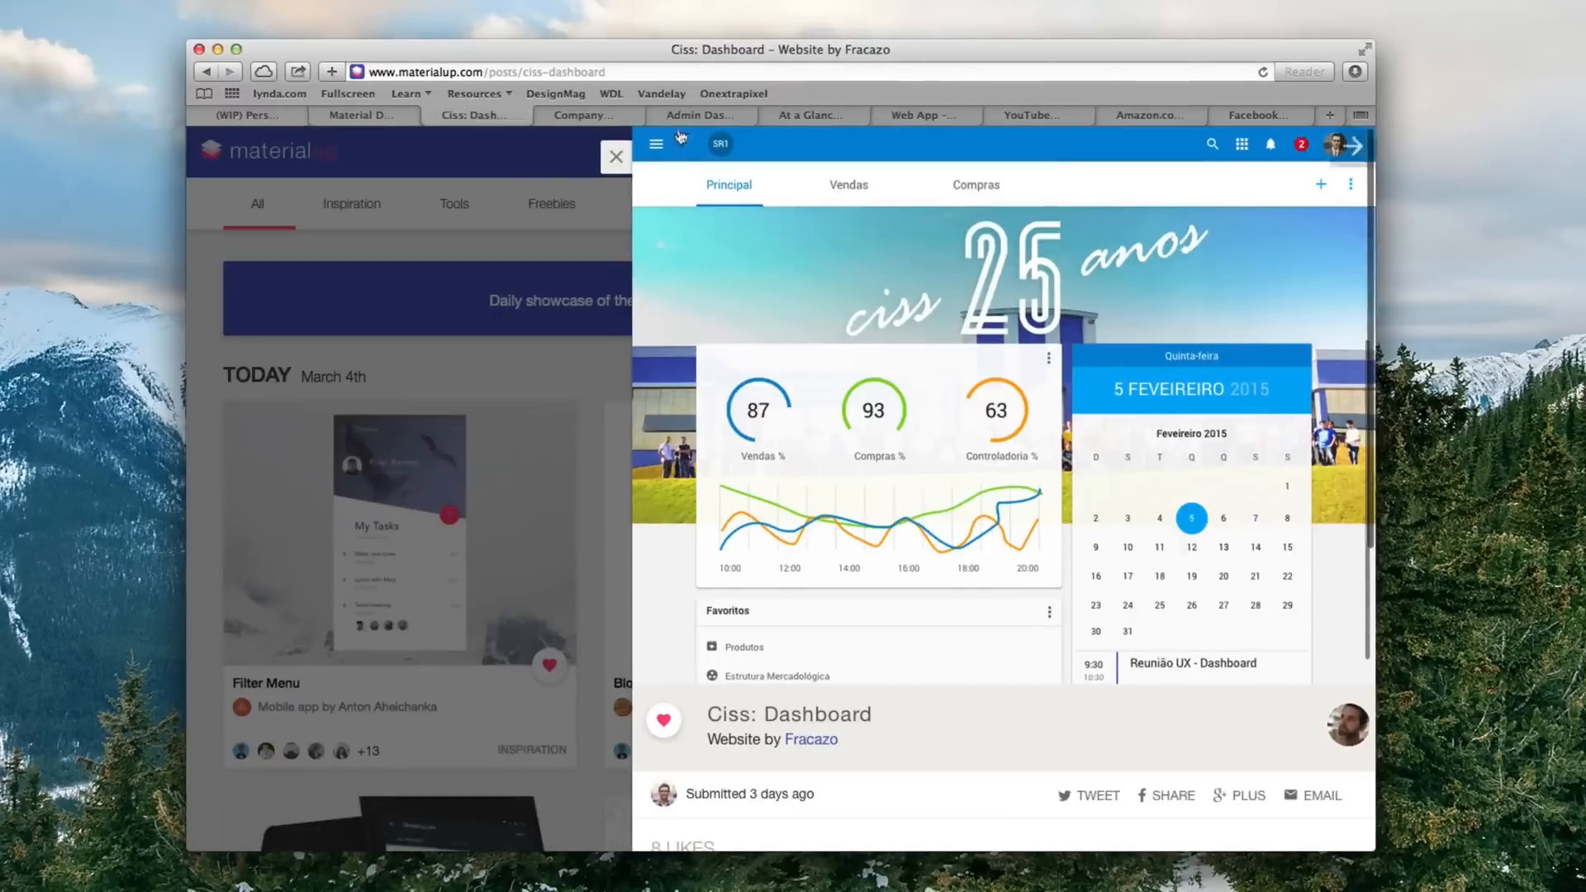
click(809, 114)
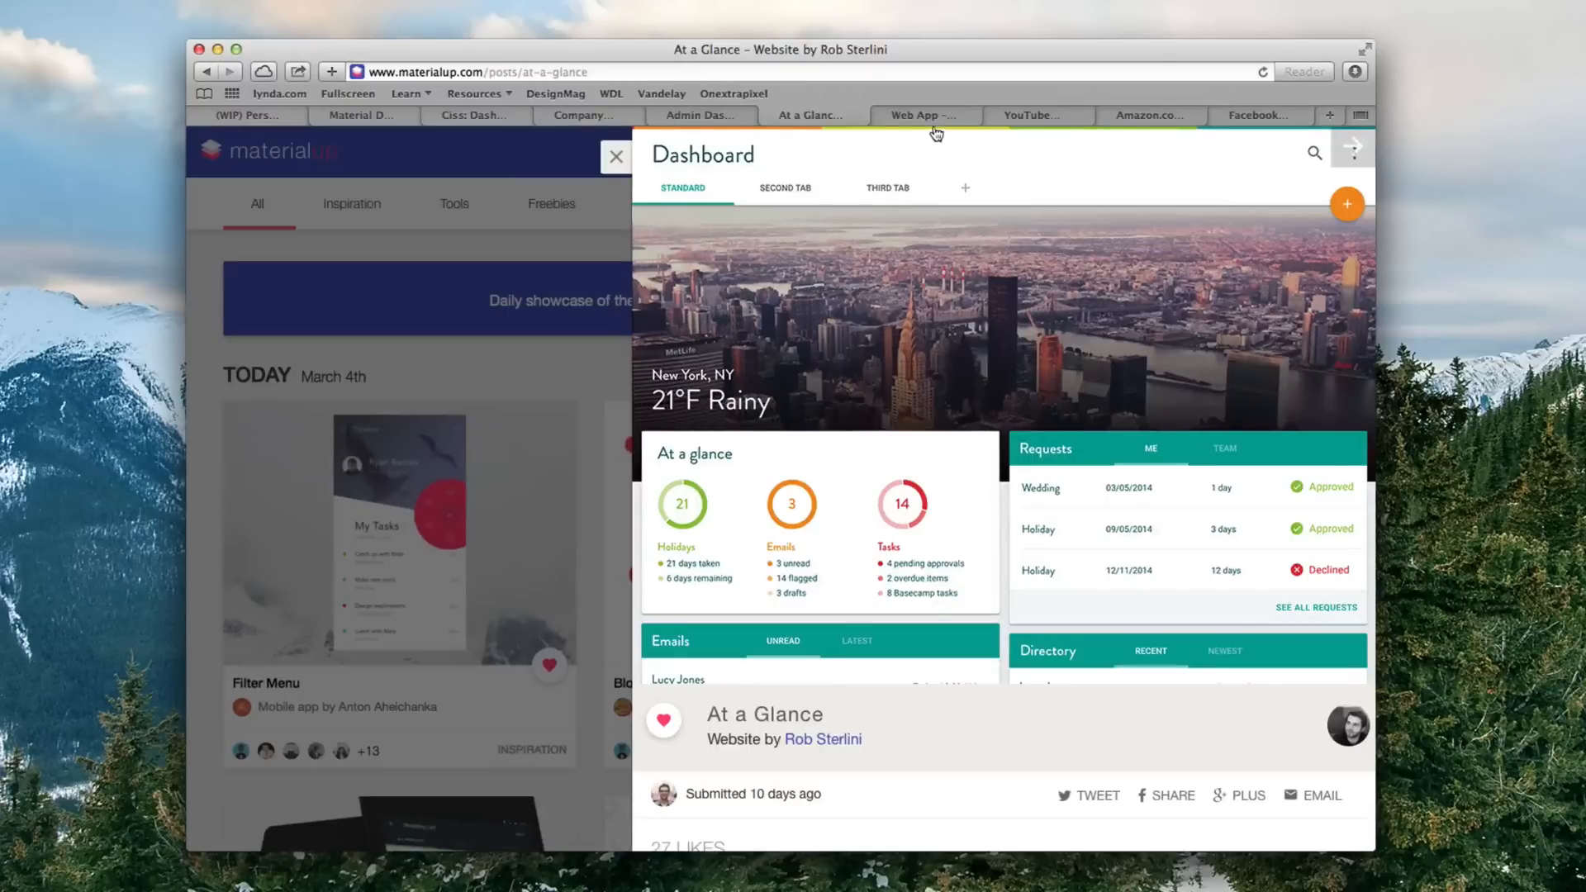
click(922, 114)
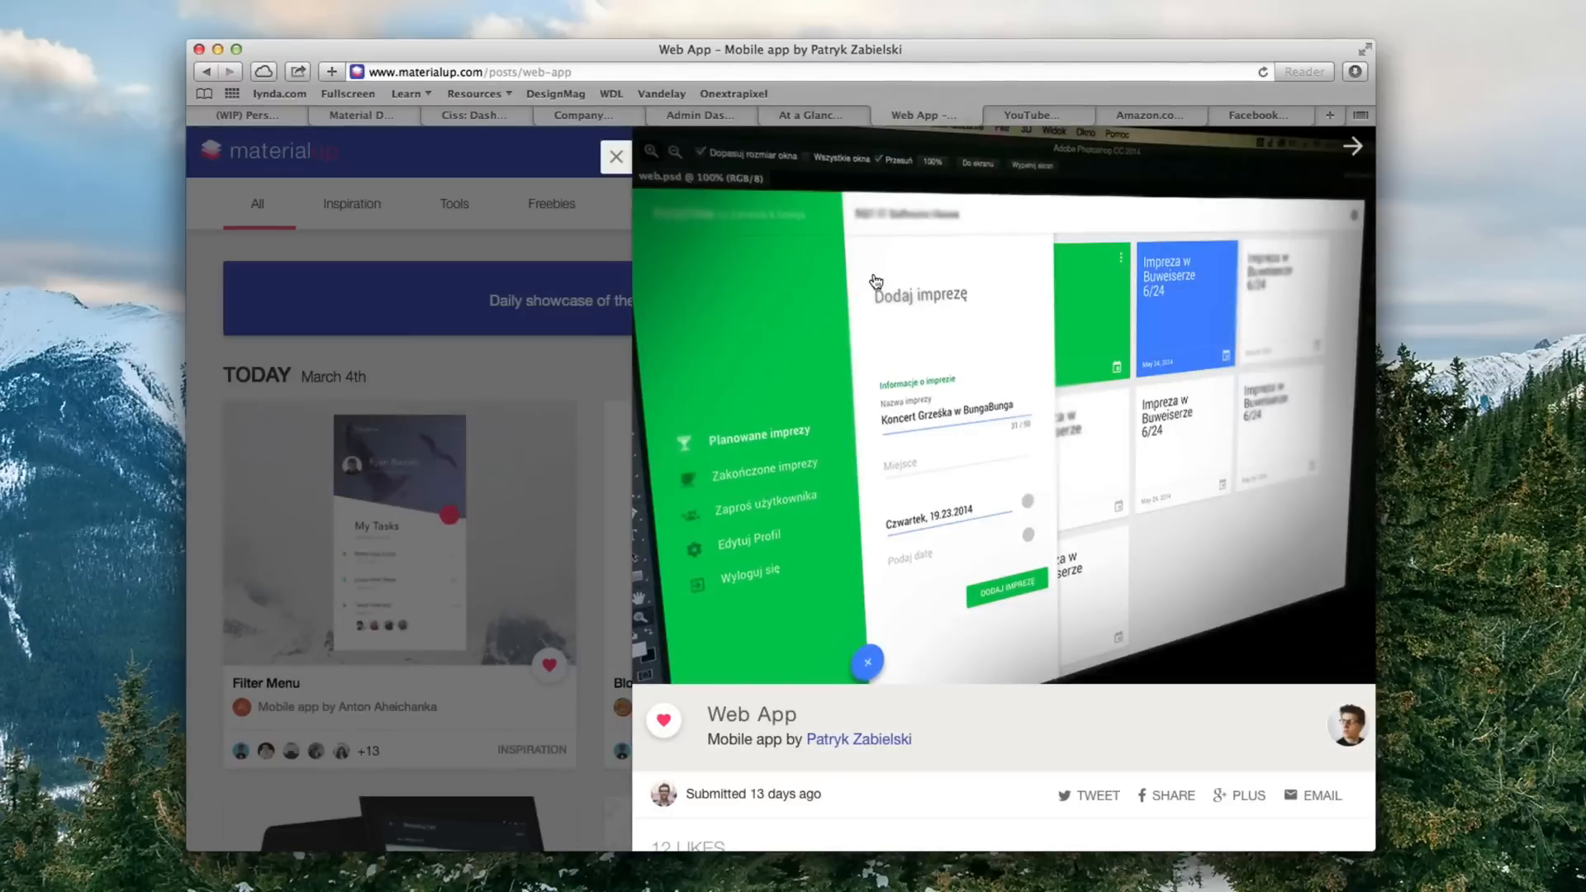
mouse_move(1022, 126)
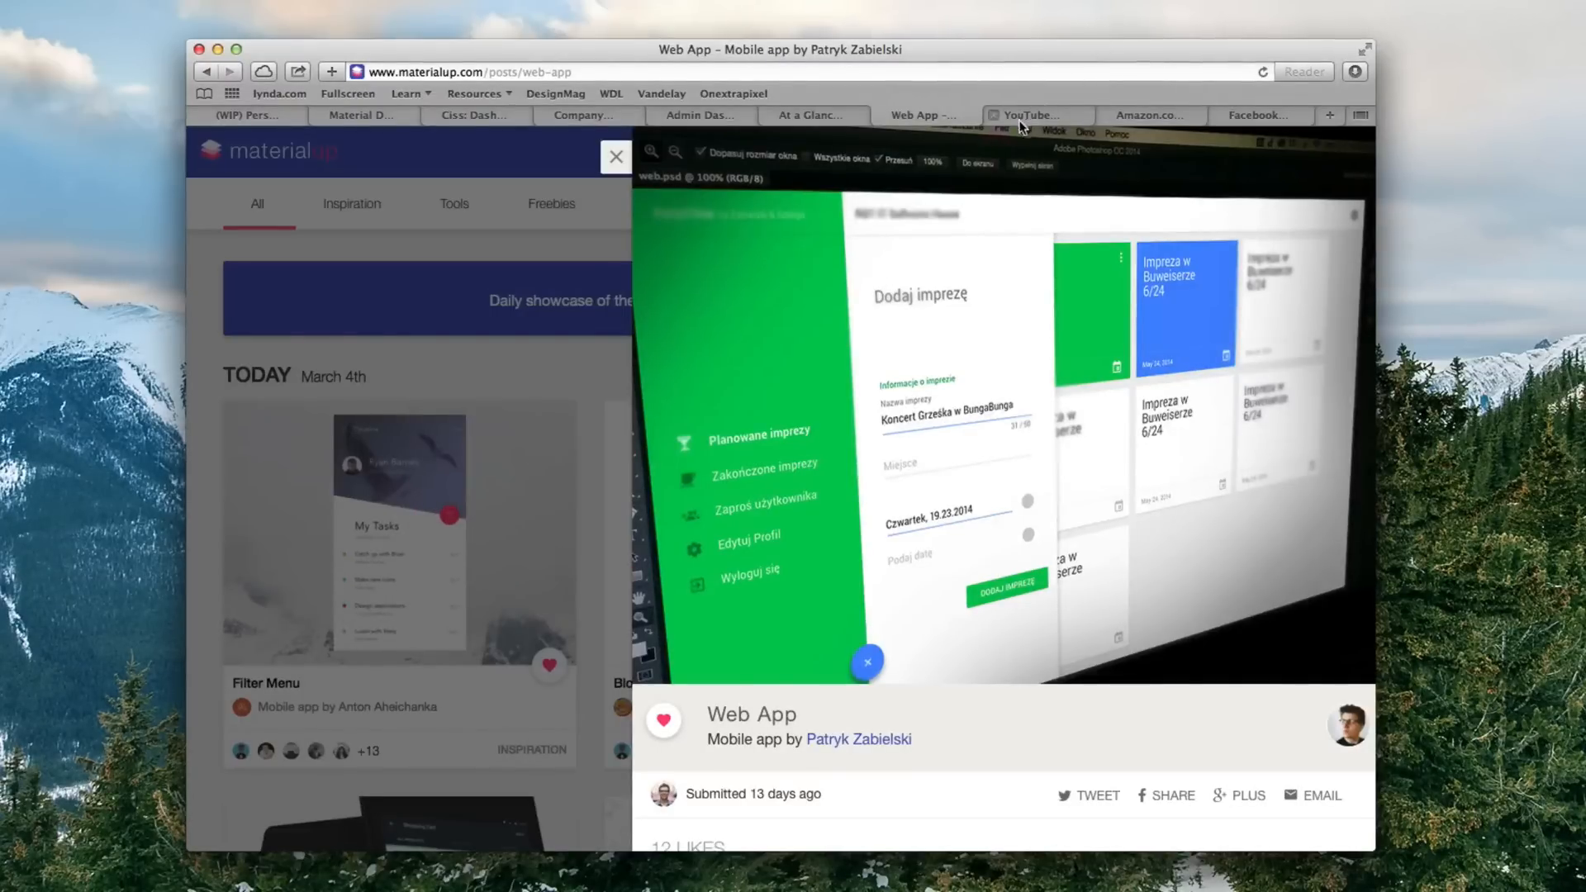
View Oliur's YouTube Material Design post, then Dwinawan Hariwijaya's Amazon.com Redesign post.
click(1027, 114)
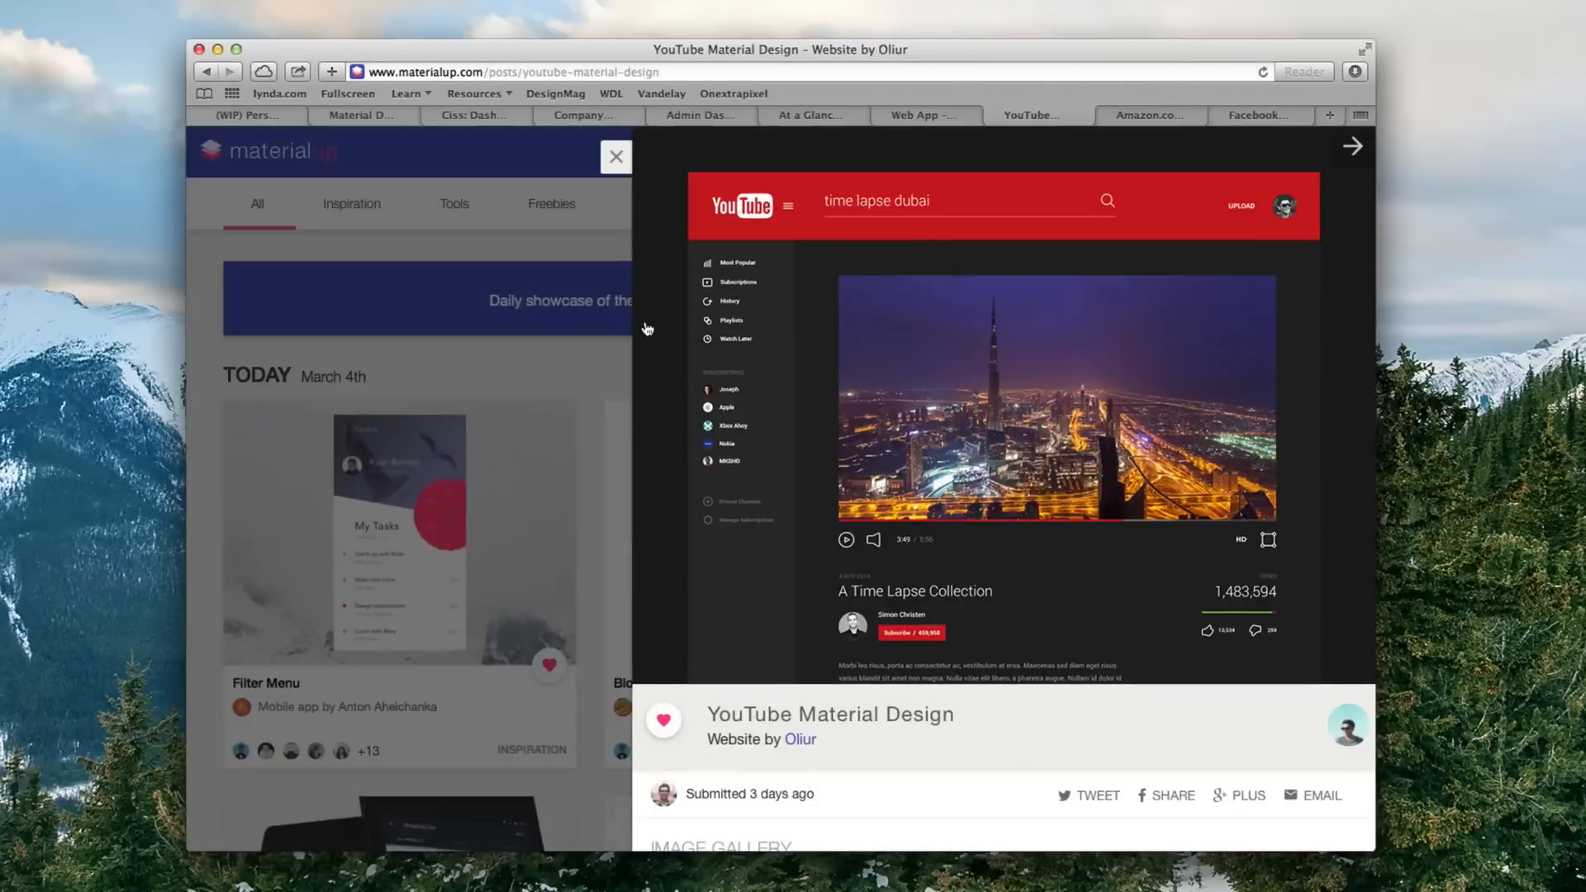
mouse_move(1059, 259)
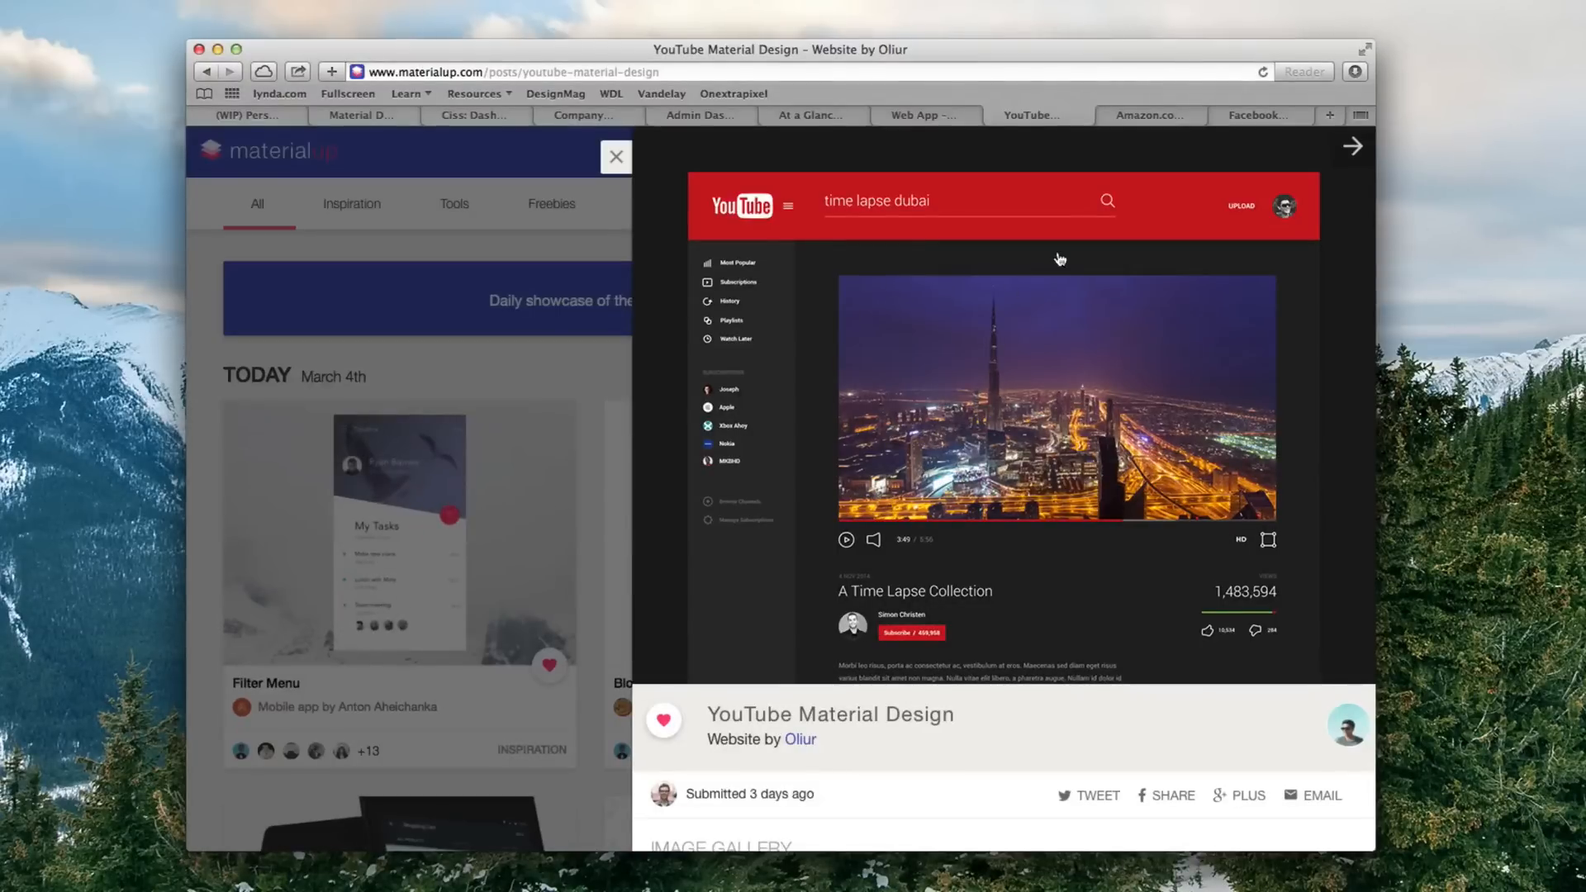
mouse_move(1150, 116)
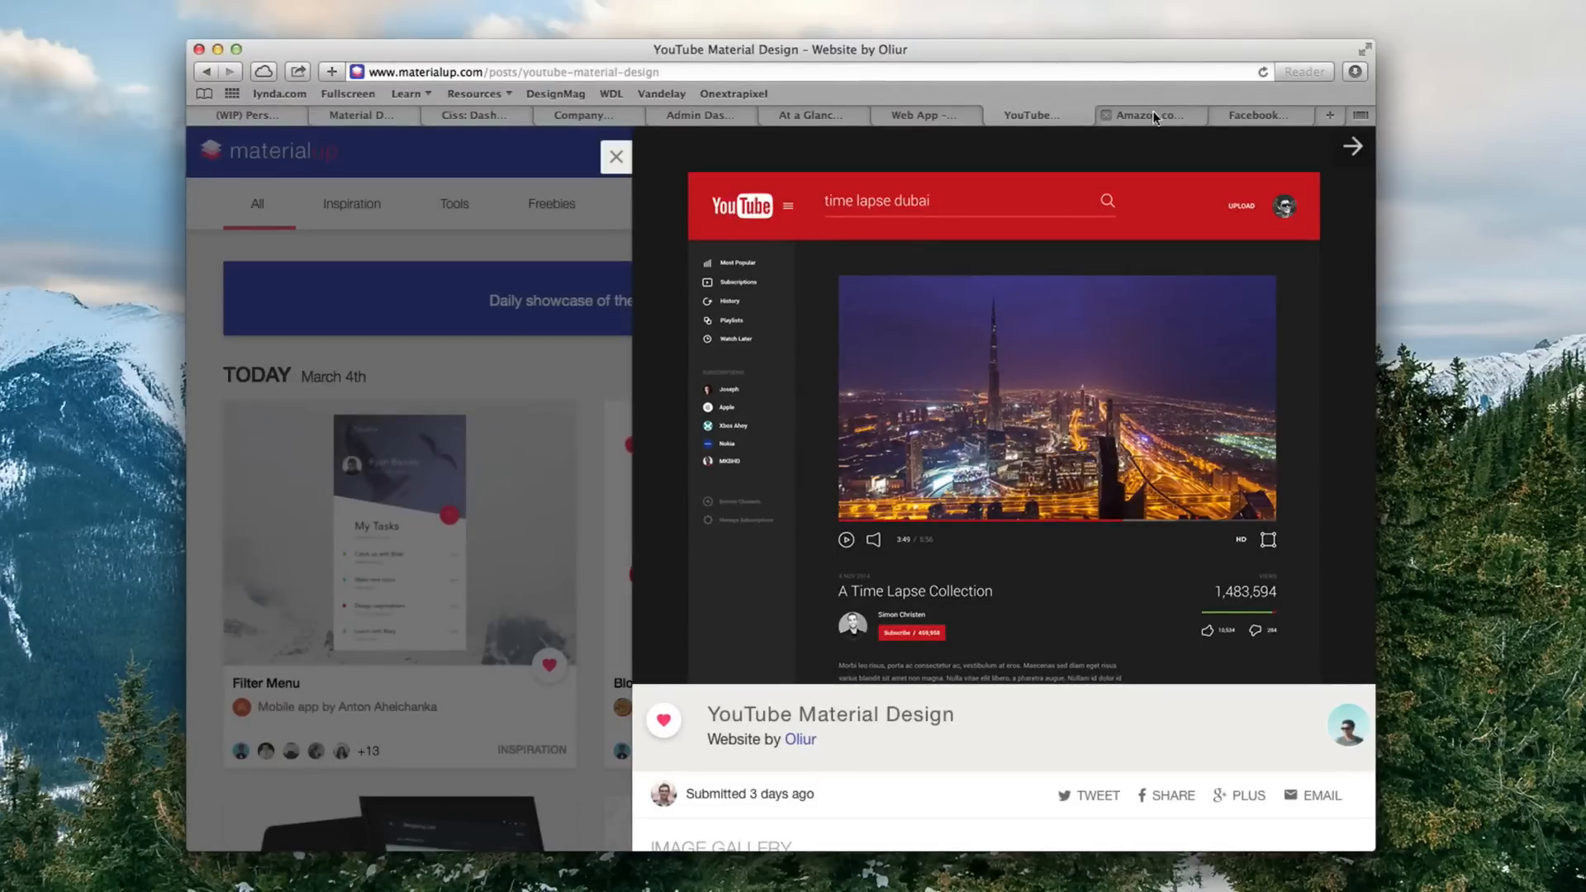
click(1148, 114)
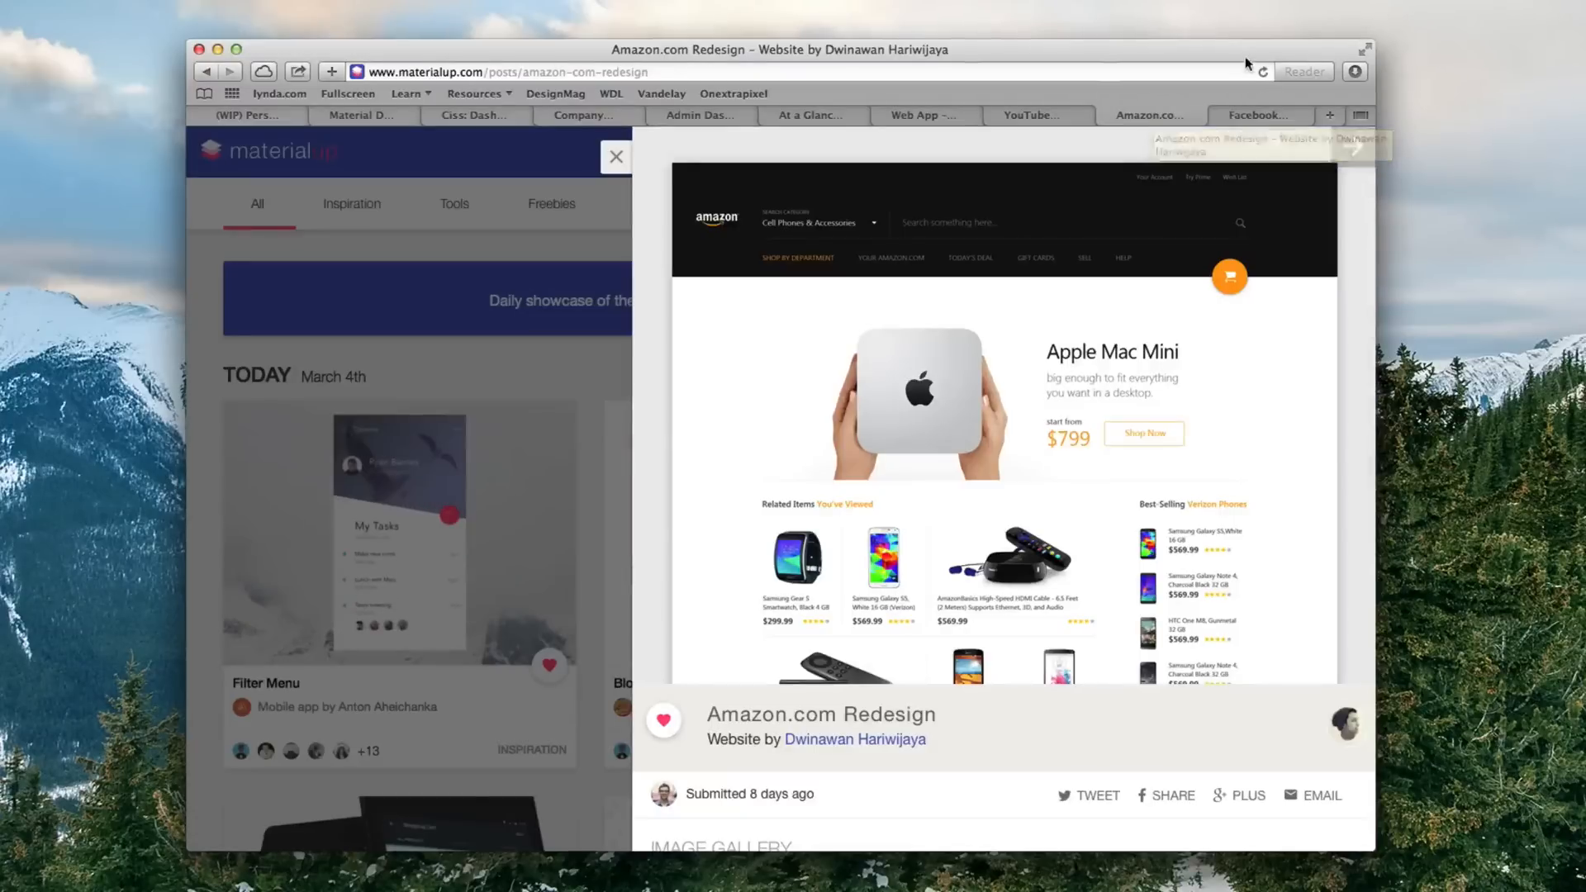